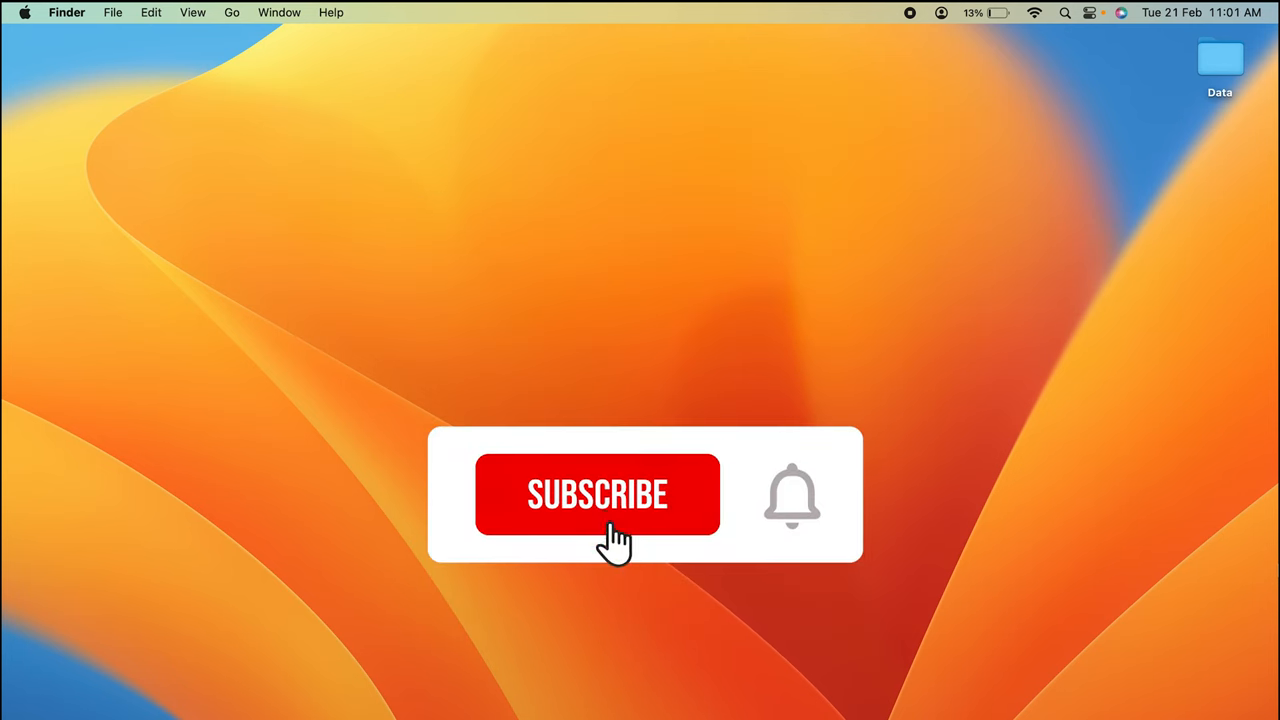
- Launch Safari from the Dock so its start page with Favourites and Privacy Report appears
{"action": "left_click", "coordinate": [596, 494]}
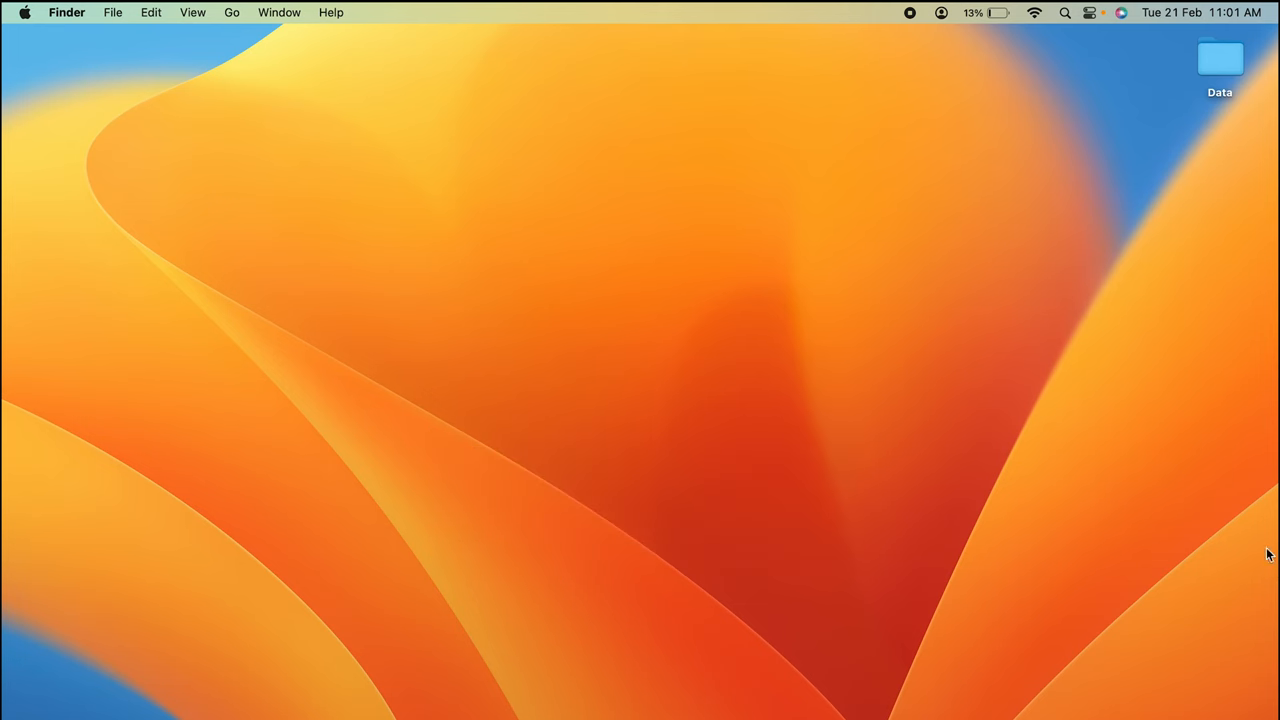
{"action": "mouse_move", "coordinate": [952, 690]}
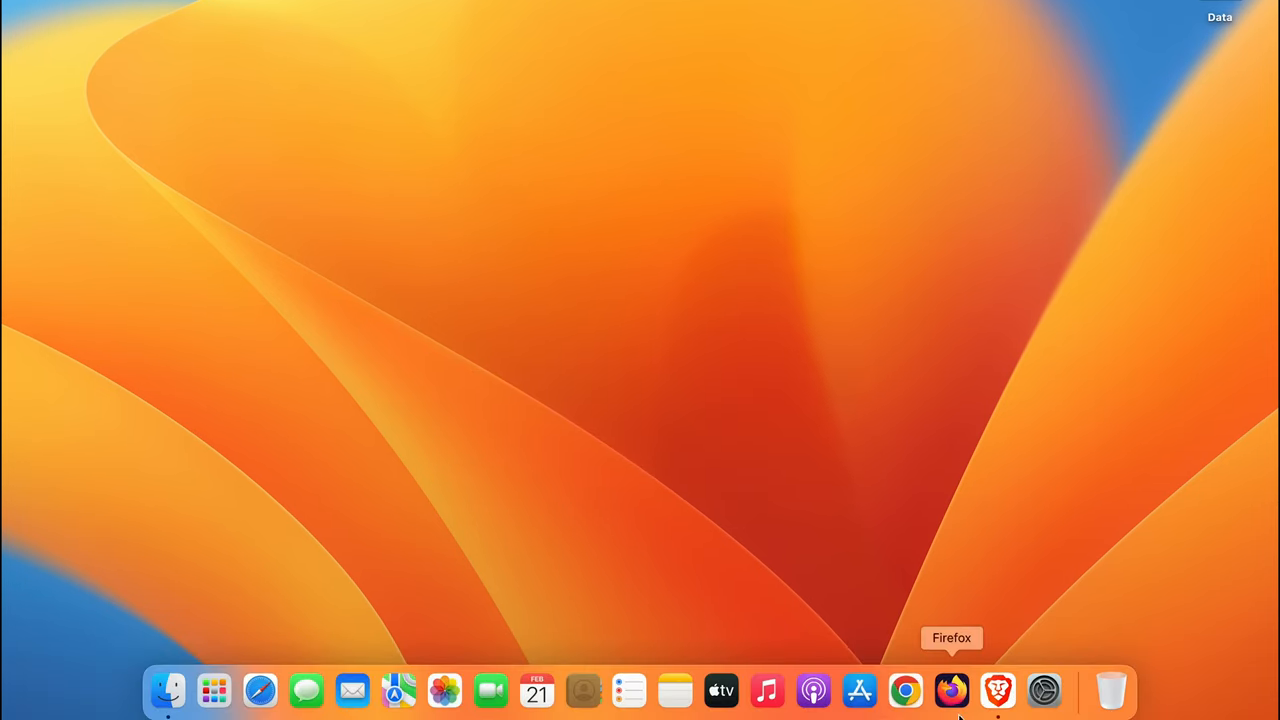
{"action": "mouse_move", "coordinate": [260, 690]}
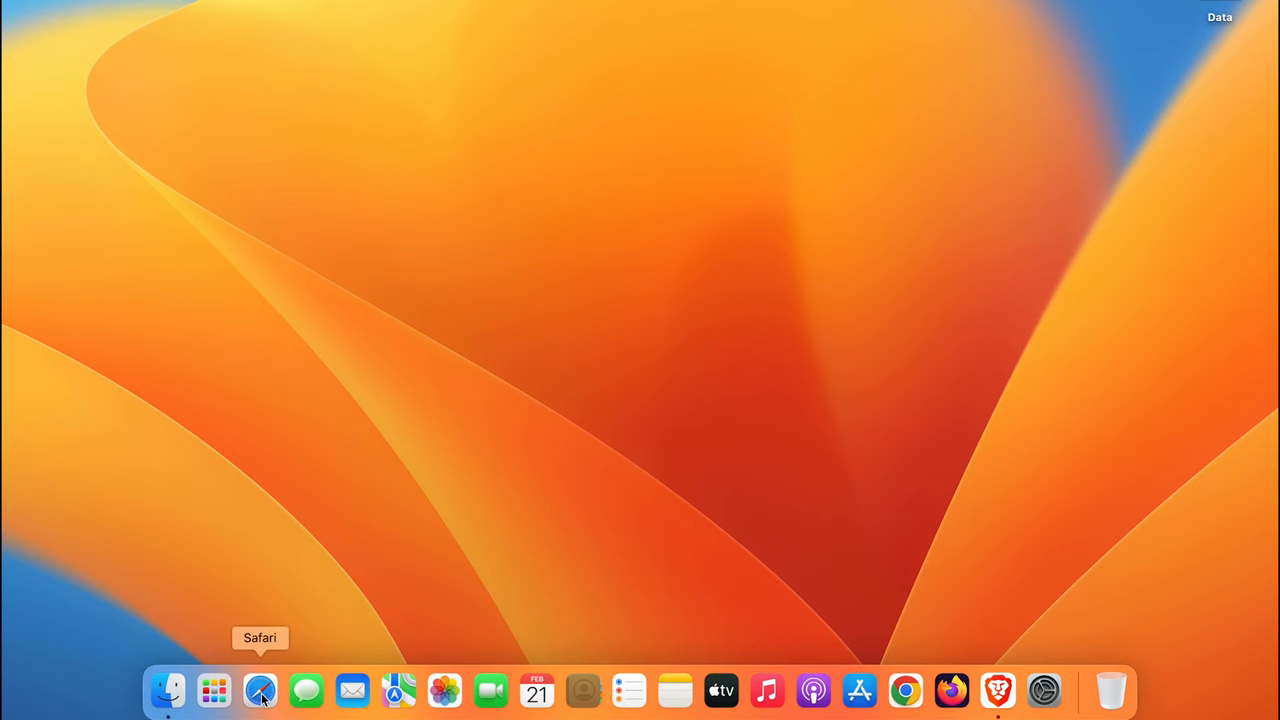
{"action": "left_click", "coordinate": [260, 690]}
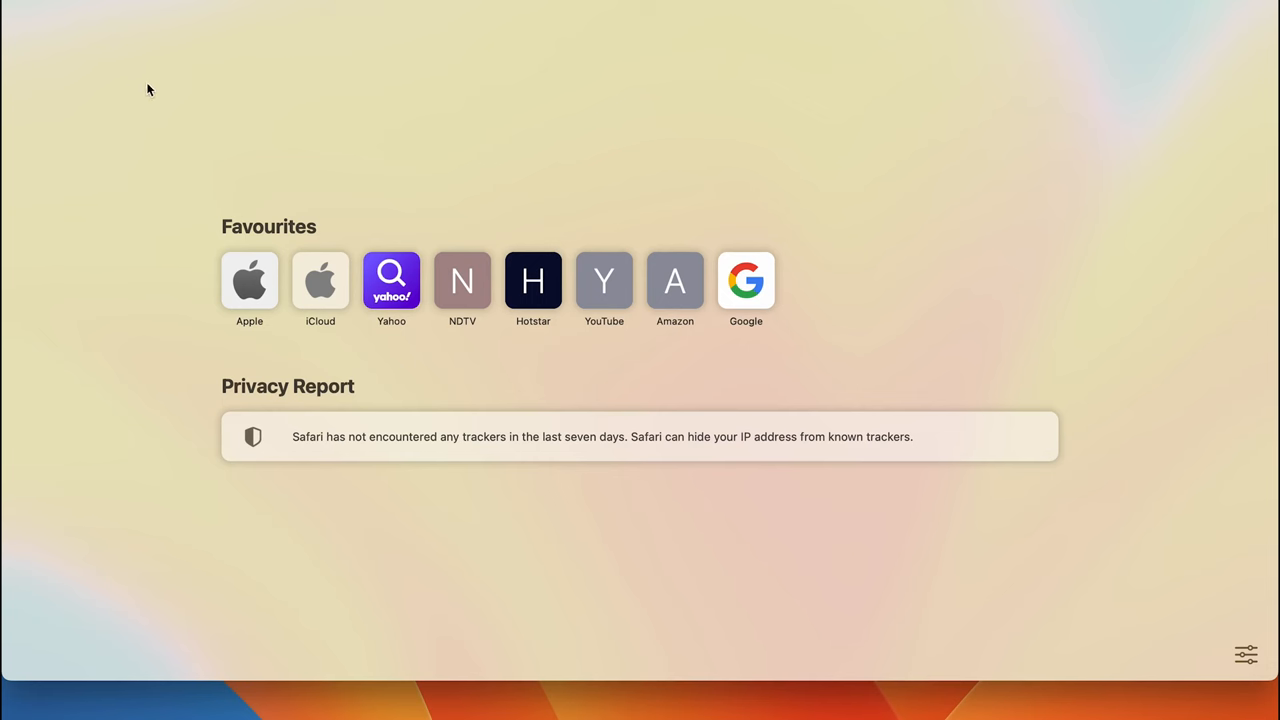
{"action": "mouse_move", "coordinate": [92, 60]}
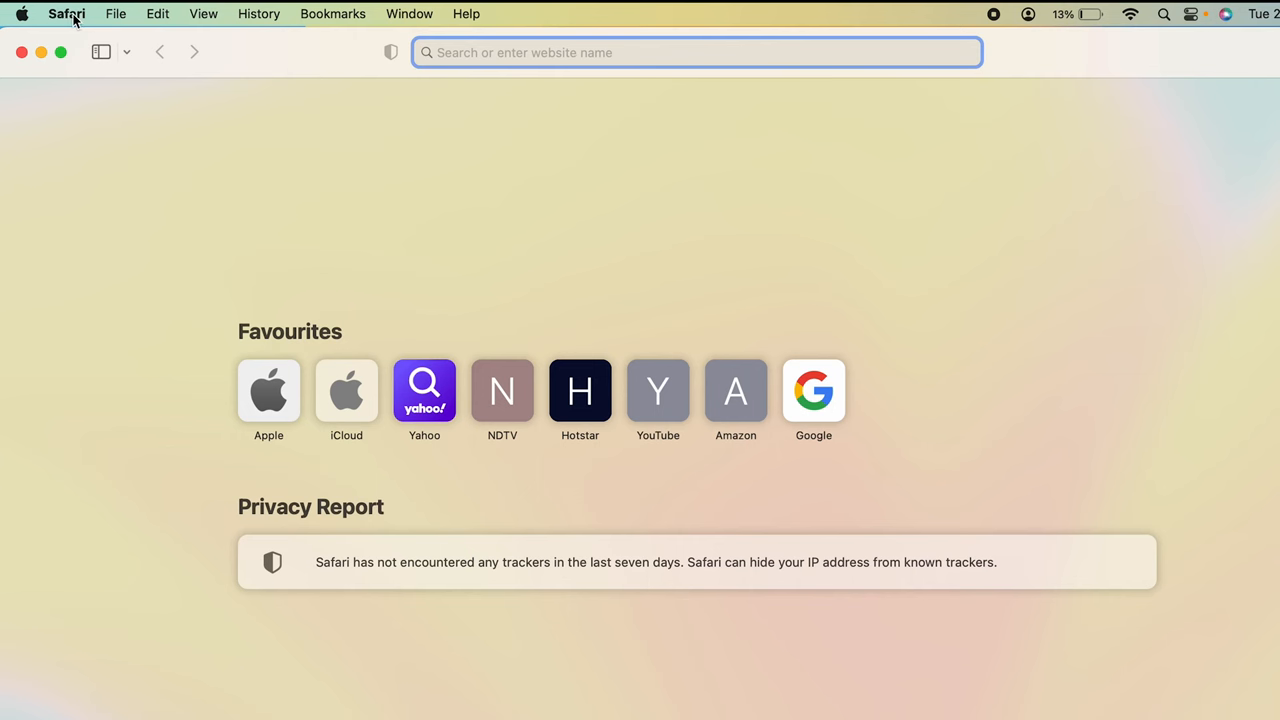
- Reach Safari's Settings window from the Safari menu, landing on General
{"action": "left_click", "coordinate": [68, 12]}
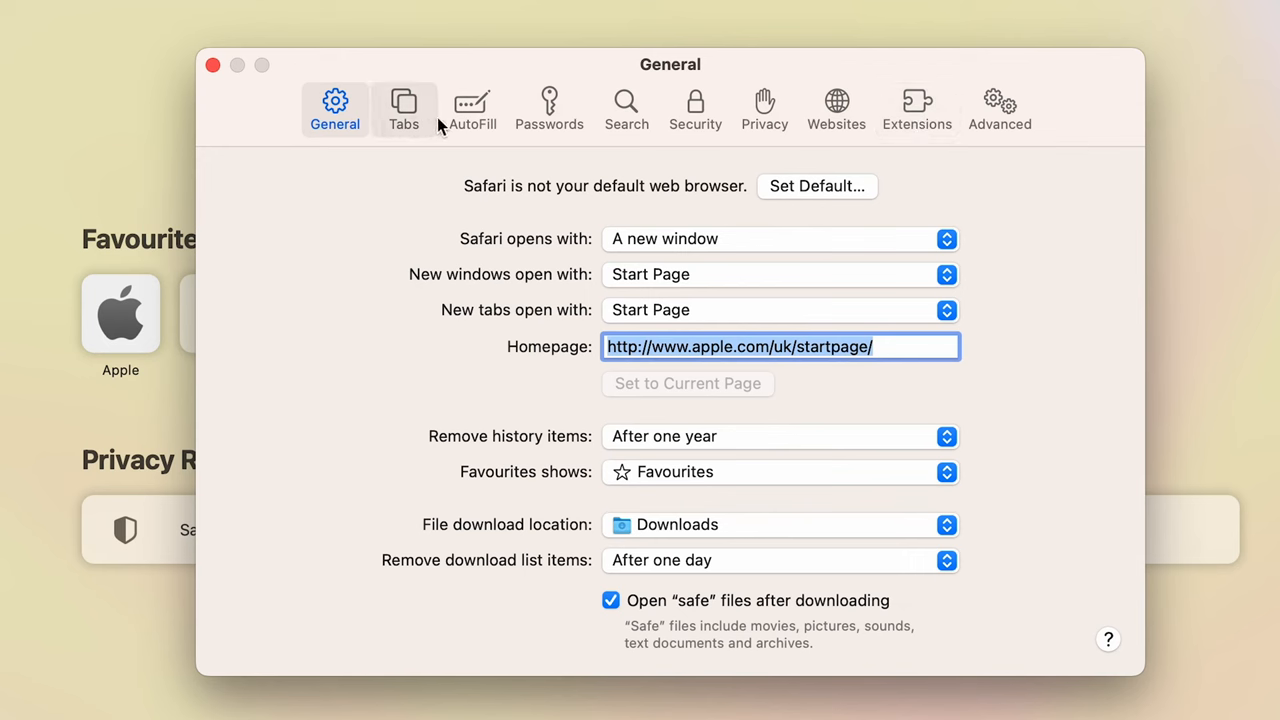
{"action": "mouse_move", "coordinate": [320, 308]}
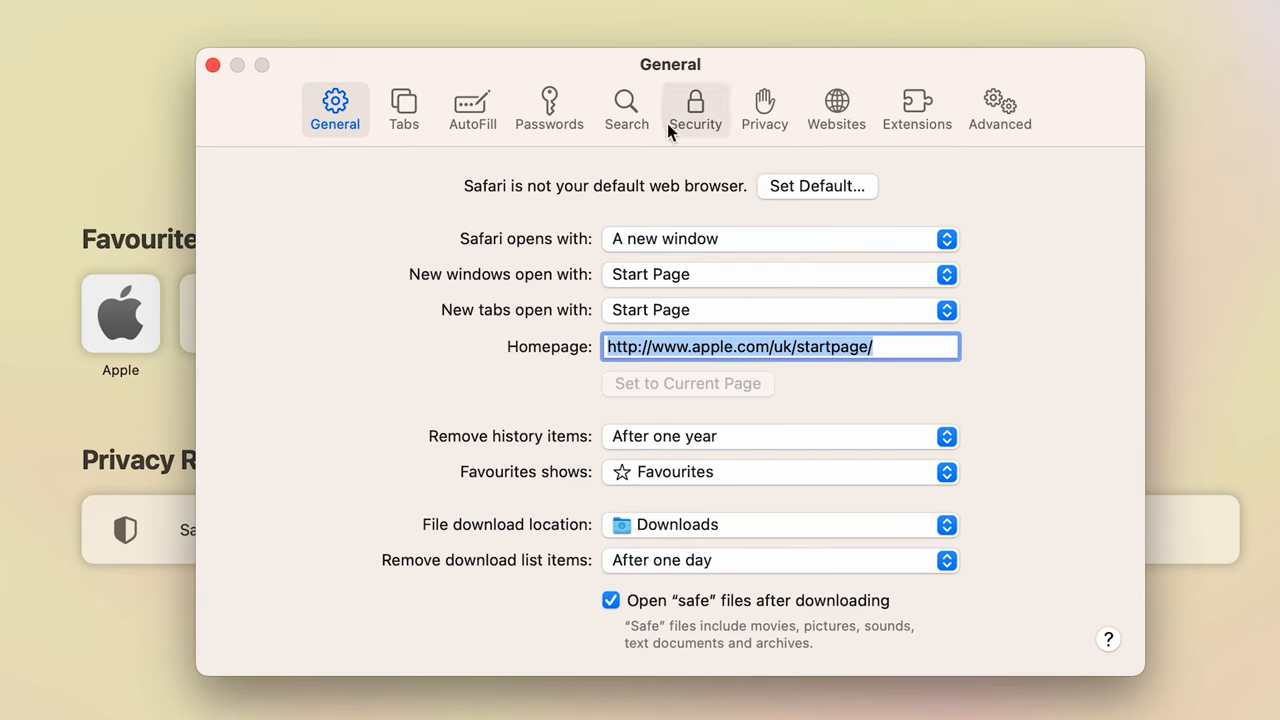
{"action": "mouse_move", "coordinate": [764, 140]}
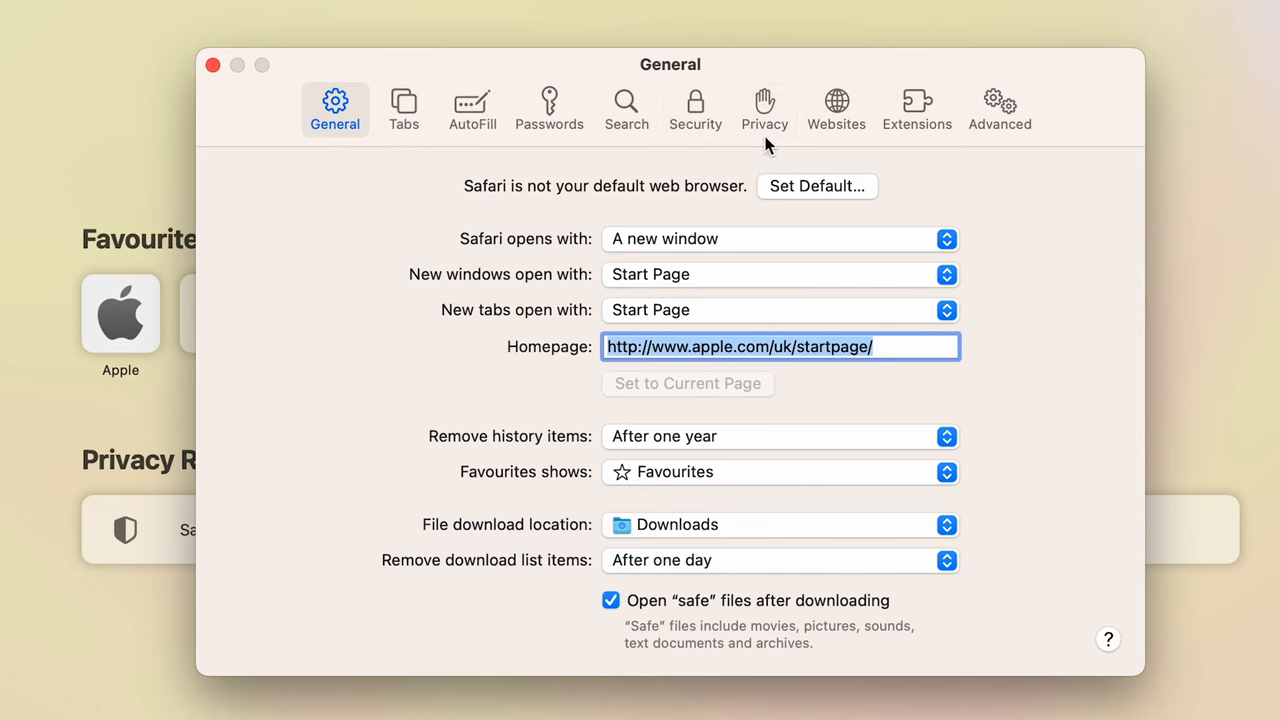
- In the Privacy pane, uncheck 'Block all cookies' so websites can store cookies
{"action": "left_click", "coordinate": [764, 108]}
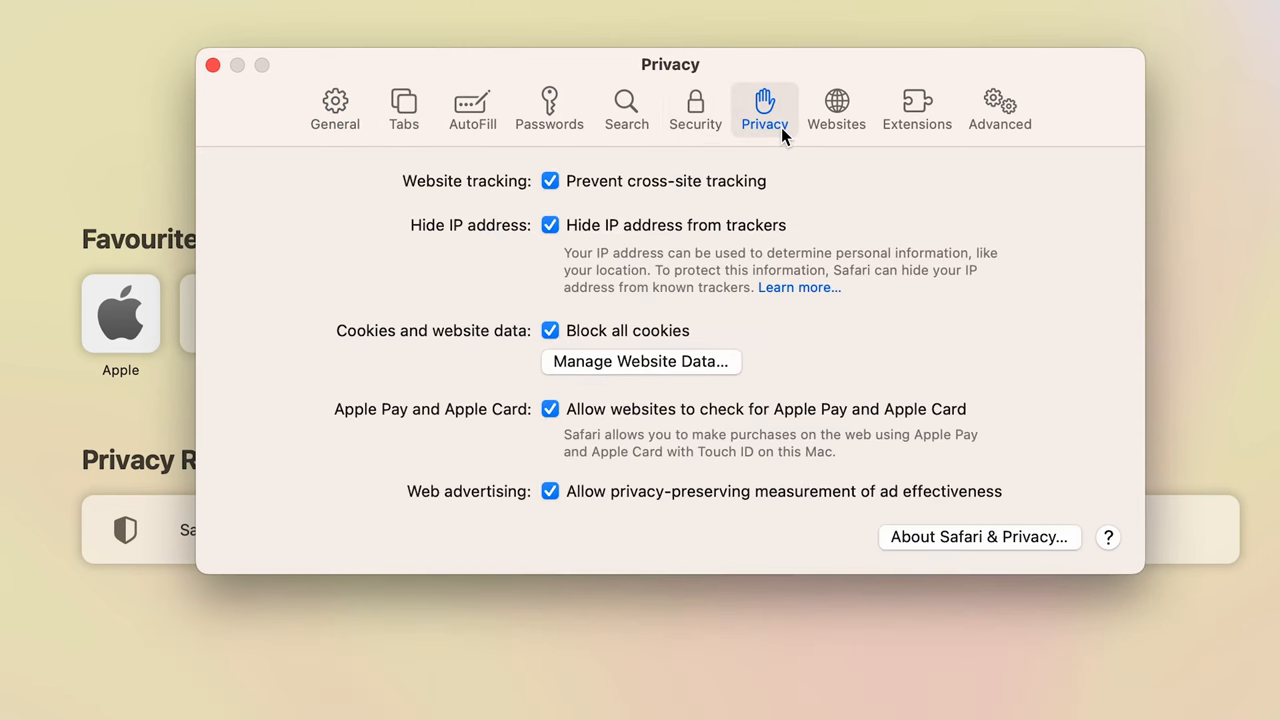
{"action": "mouse_move", "coordinate": [436, 168]}
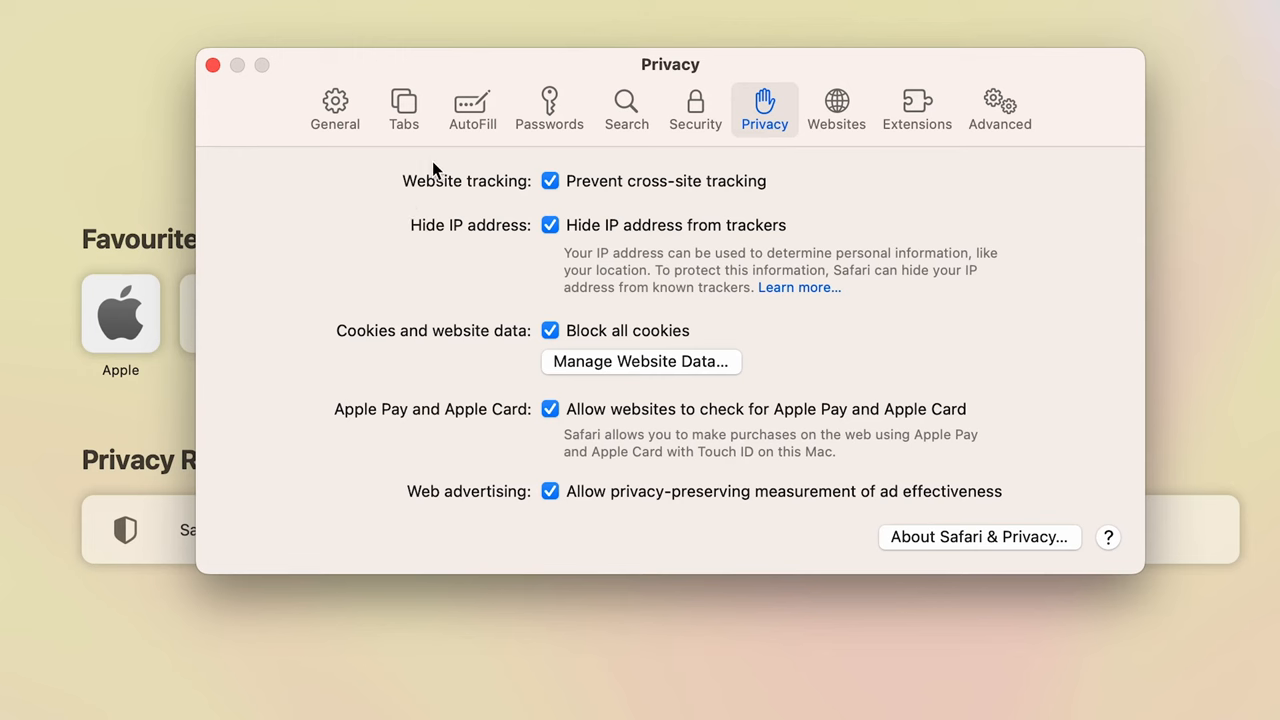
{"action": "mouse_move", "coordinate": [352, 352]}
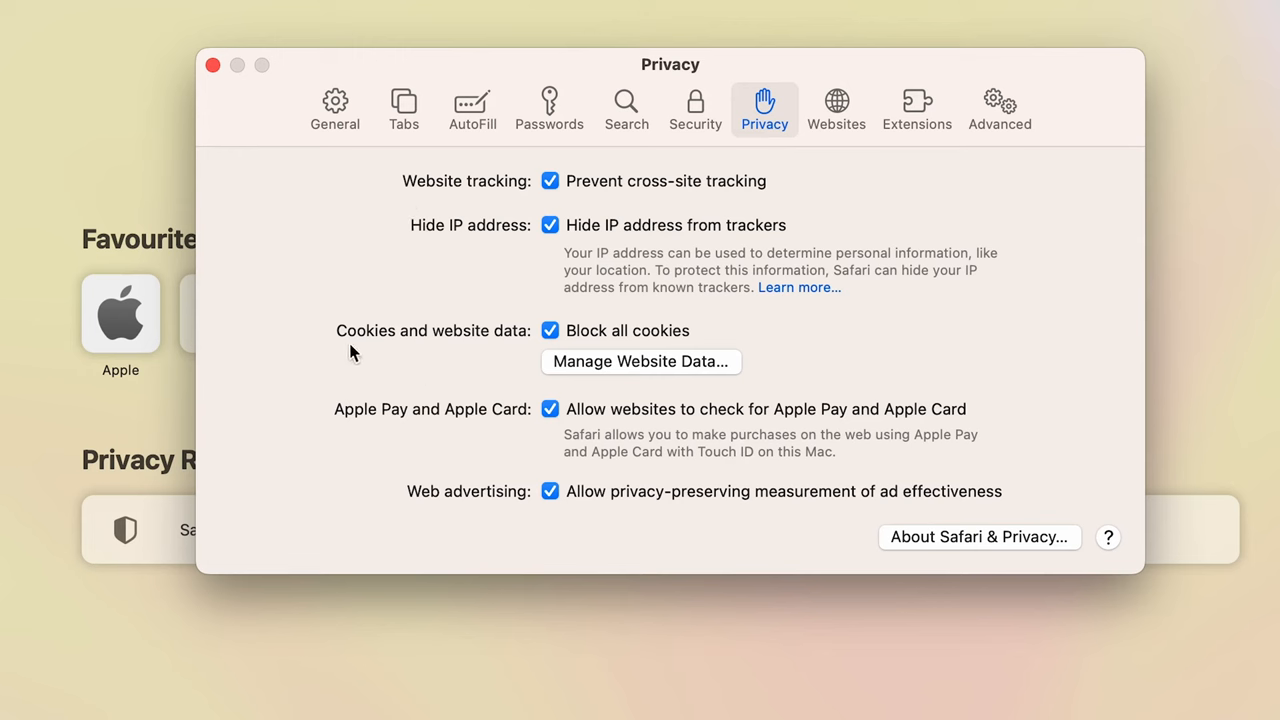
{"action": "mouse_move", "coordinate": [474, 348]}
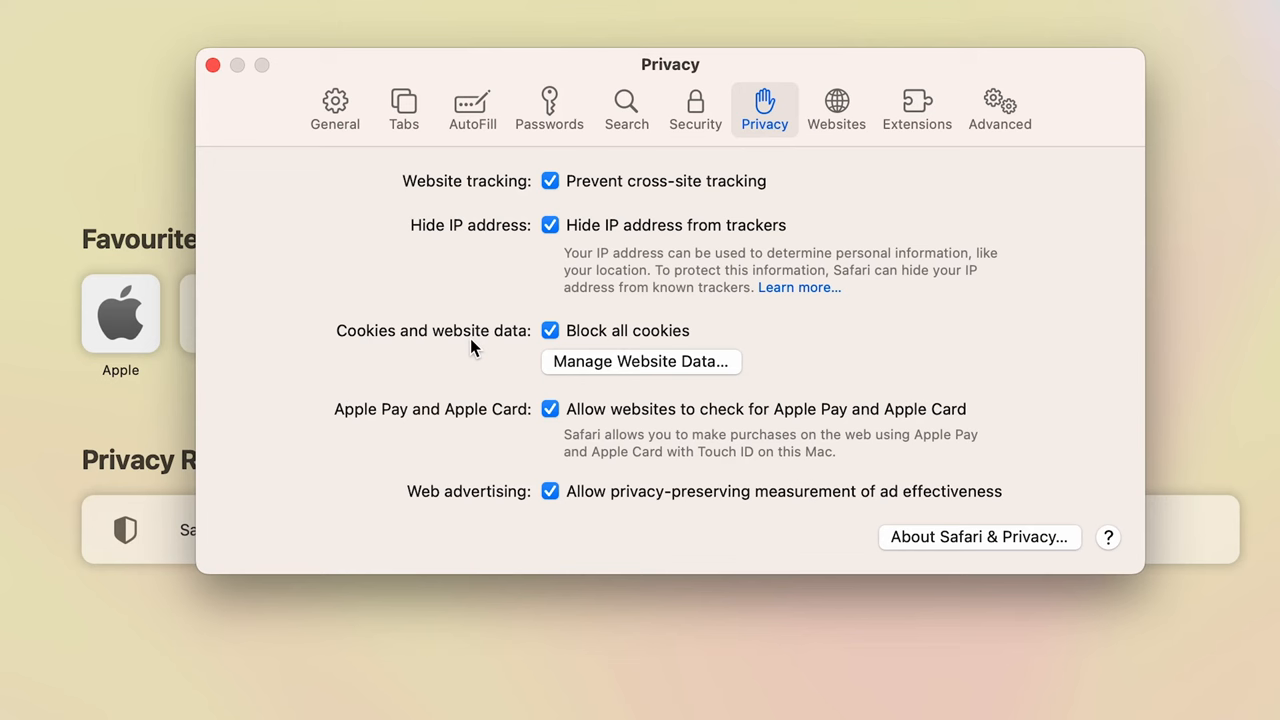
{"action": "mouse_move", "coordinate": [556, 340]}
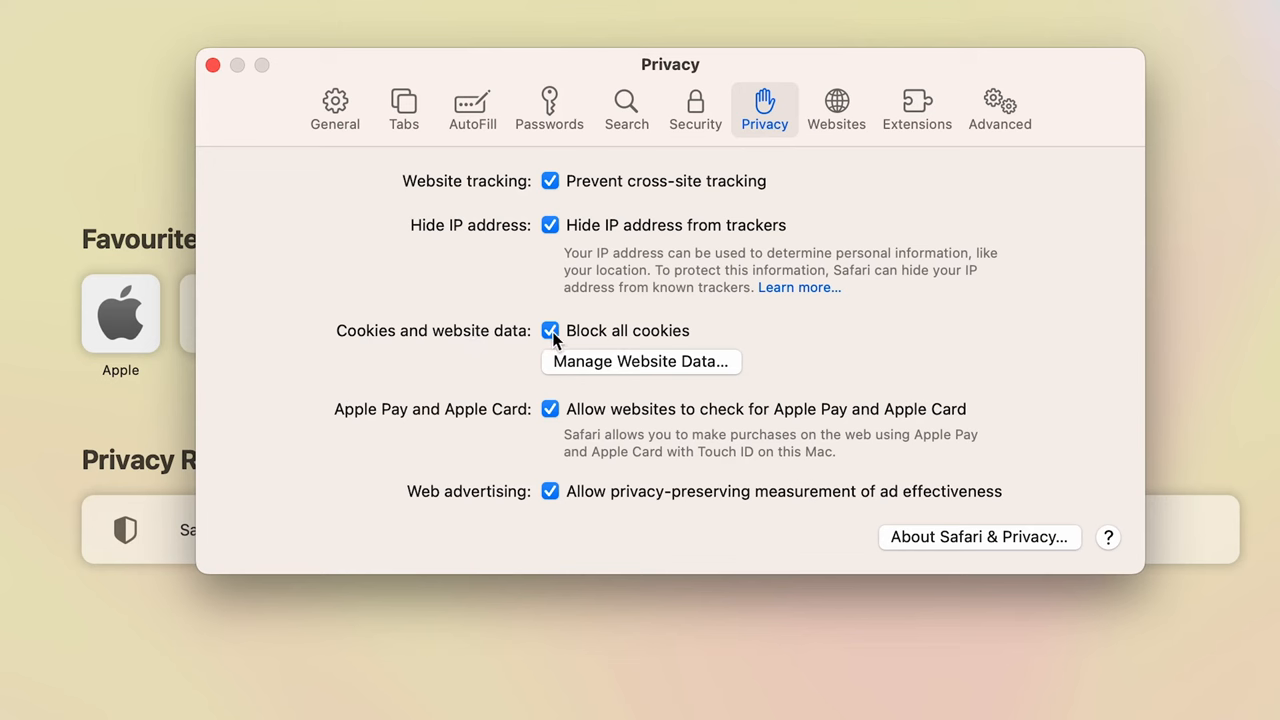
{"action": "left_click", "coordinate": [550, 330]}
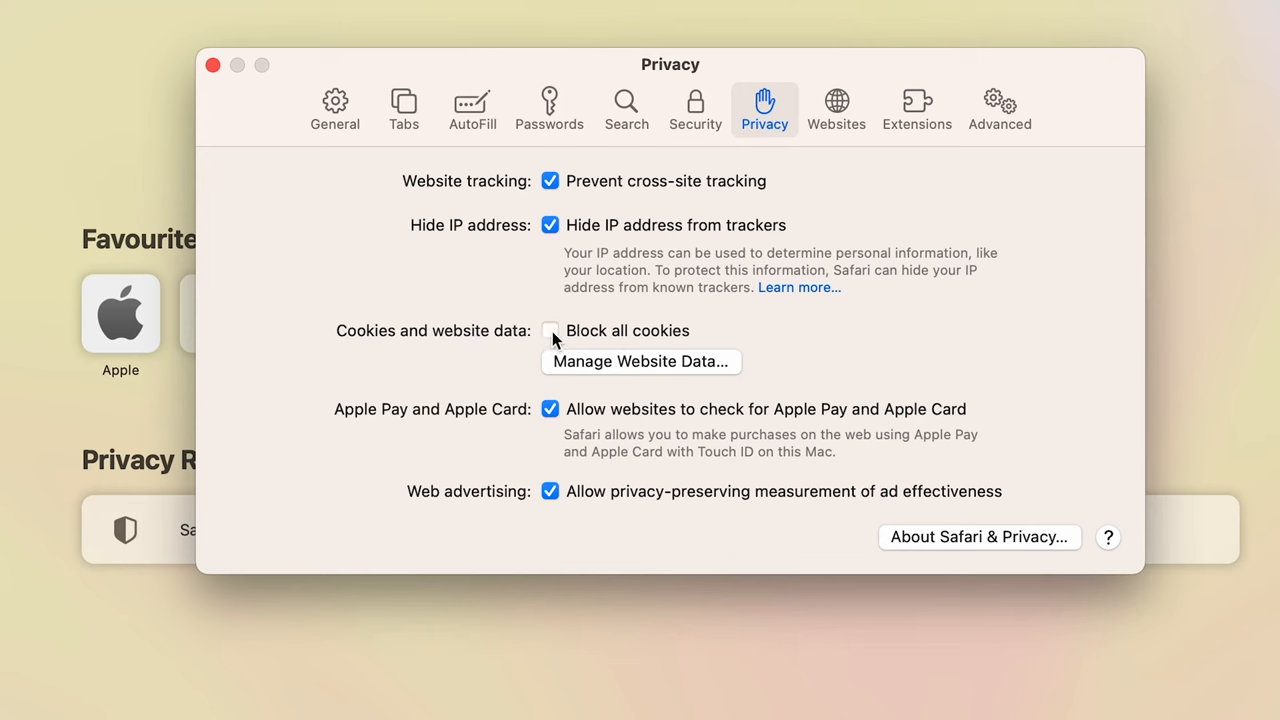
{"action": "mouse_move", "coordinate": [888, 338]}
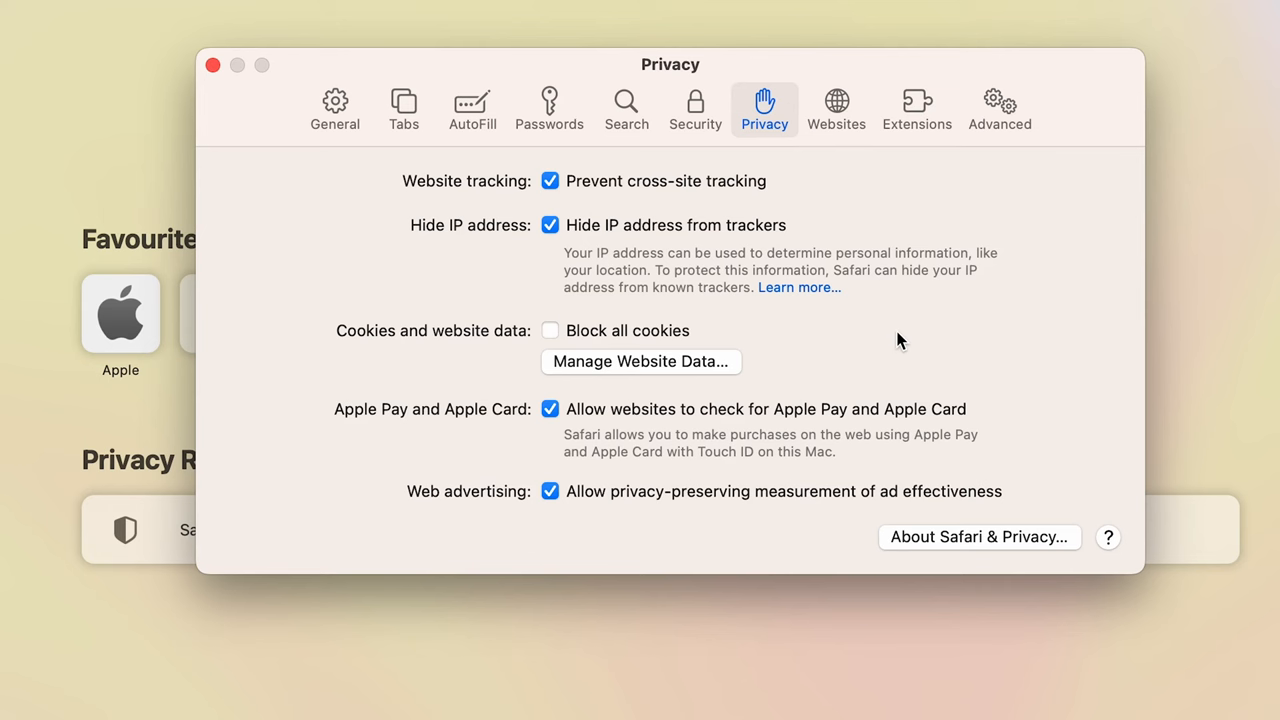
{"action": "mouse_move", "coordinate": [852, 362]}
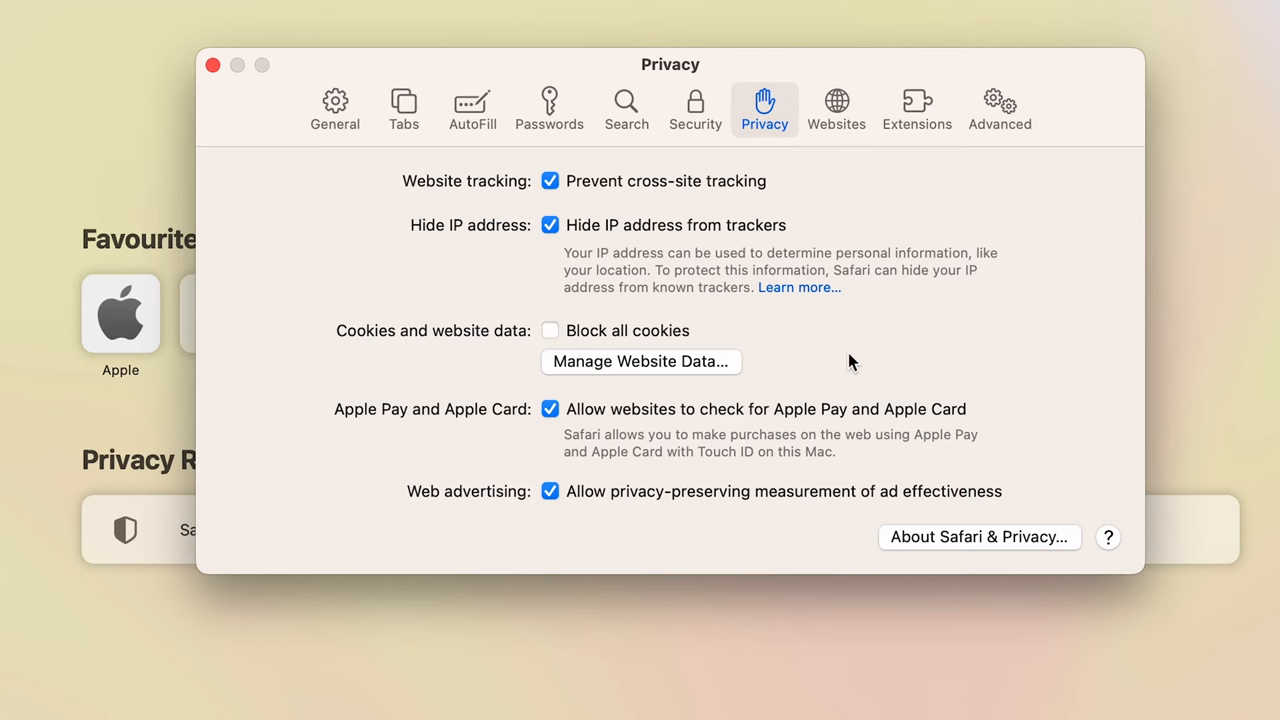
{"action": "mouse_move", "coordinate": [622, 370]}
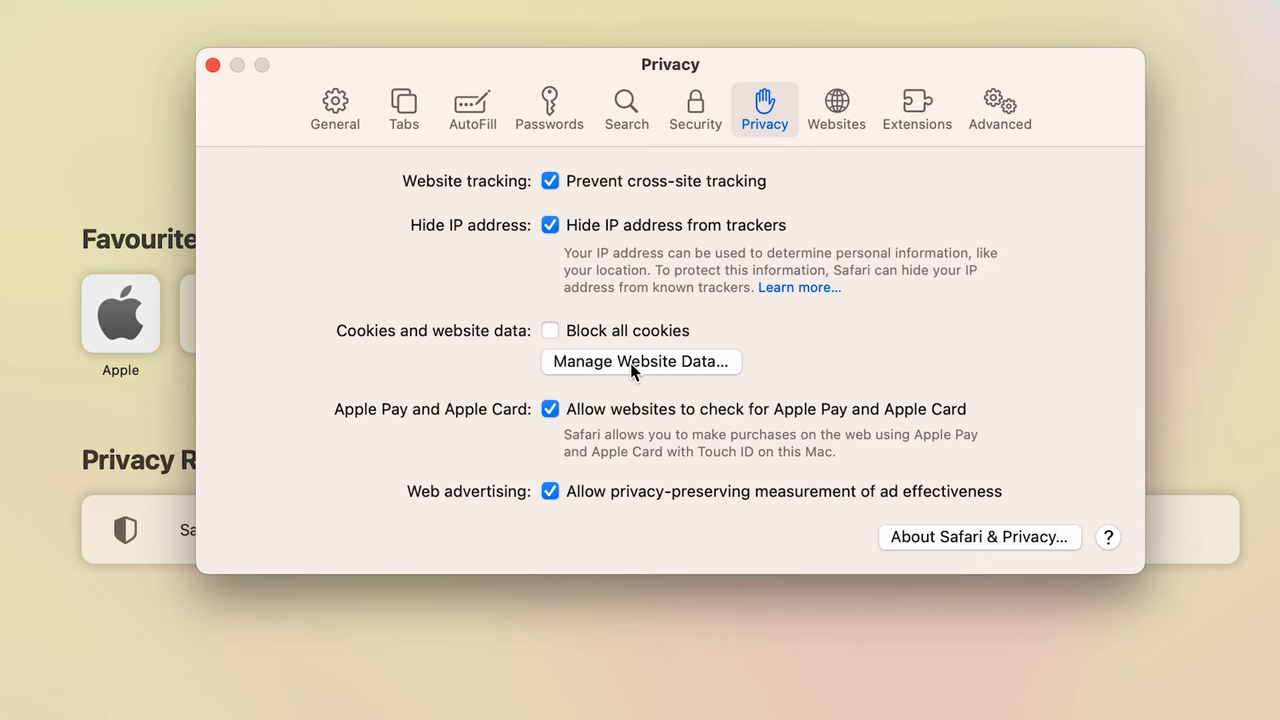
{"action": "left_click", "coordinate": [640, 360]}
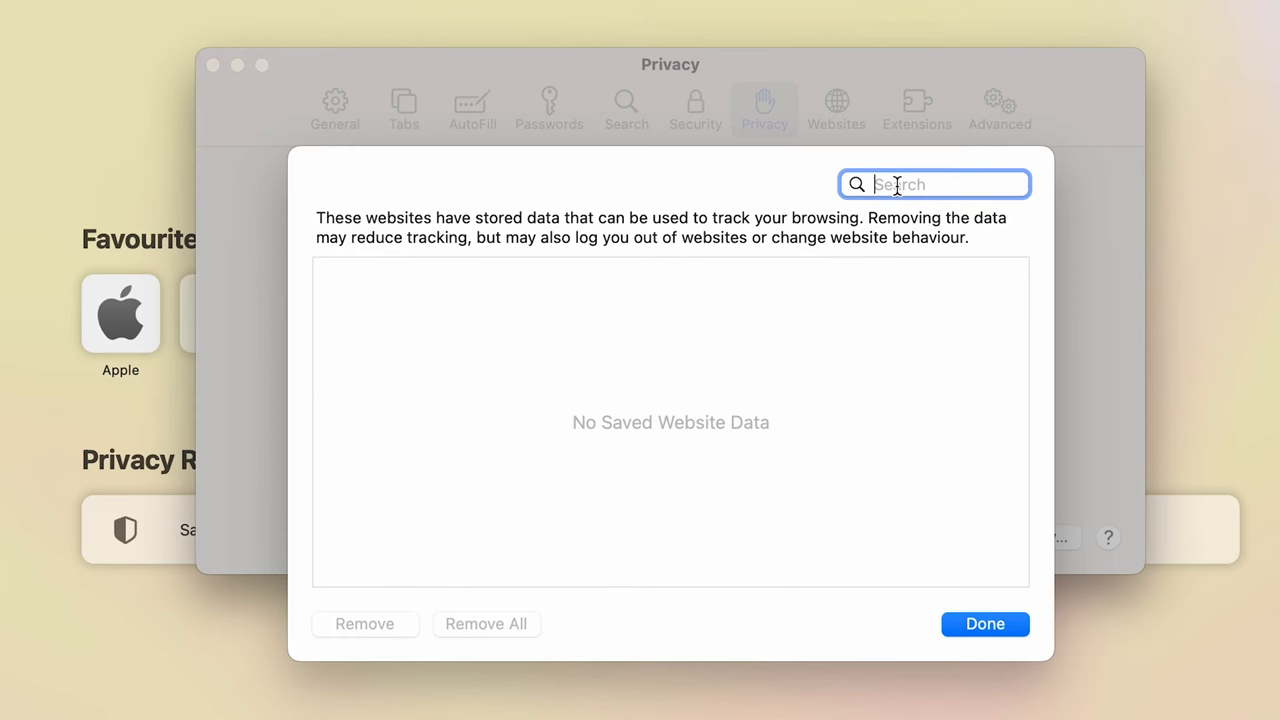
{"action": "type", "text": "amazon"}
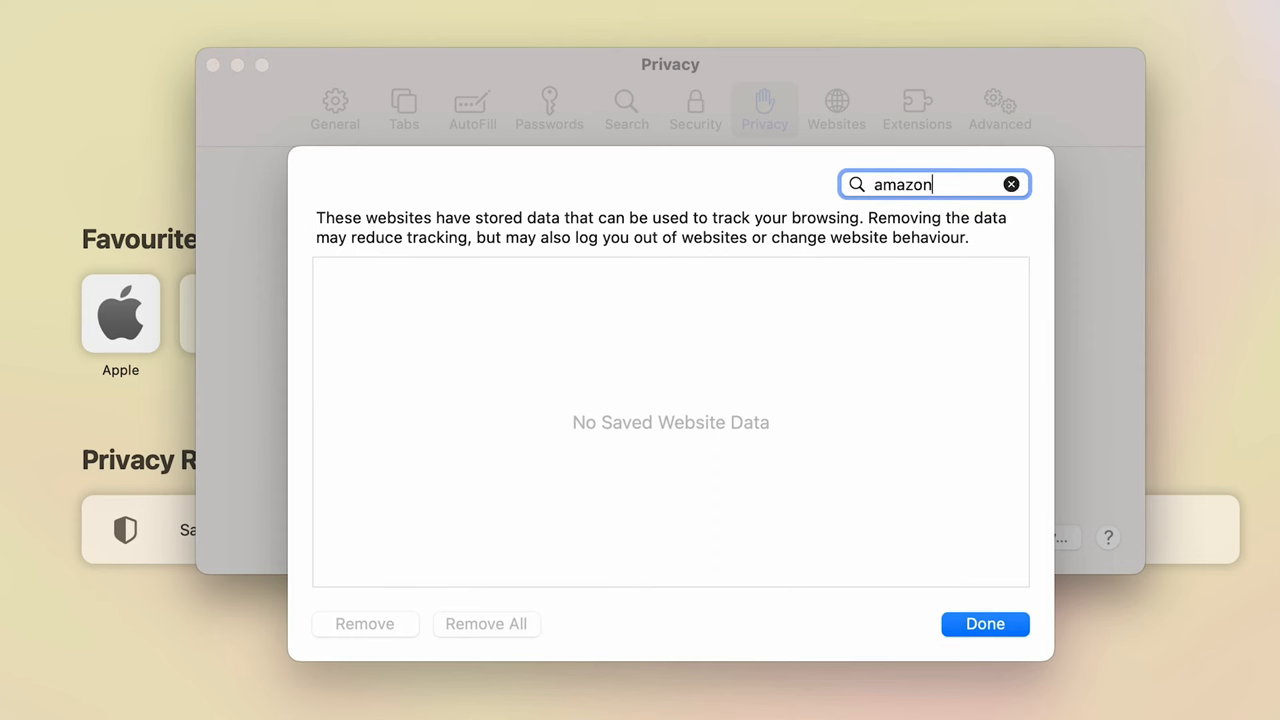
{"action": "mouse_move", "coordinate": [350, 312]}
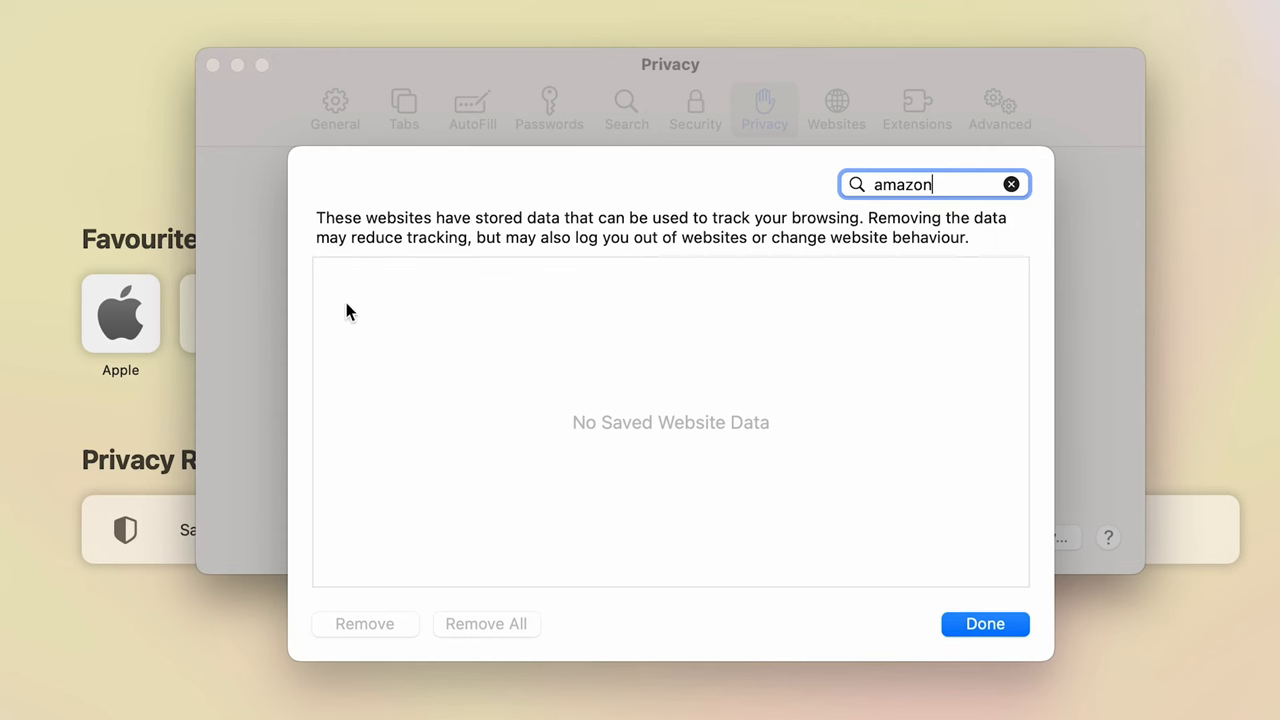
{"action": "mouse_move", "coordinate": [518, 540]}
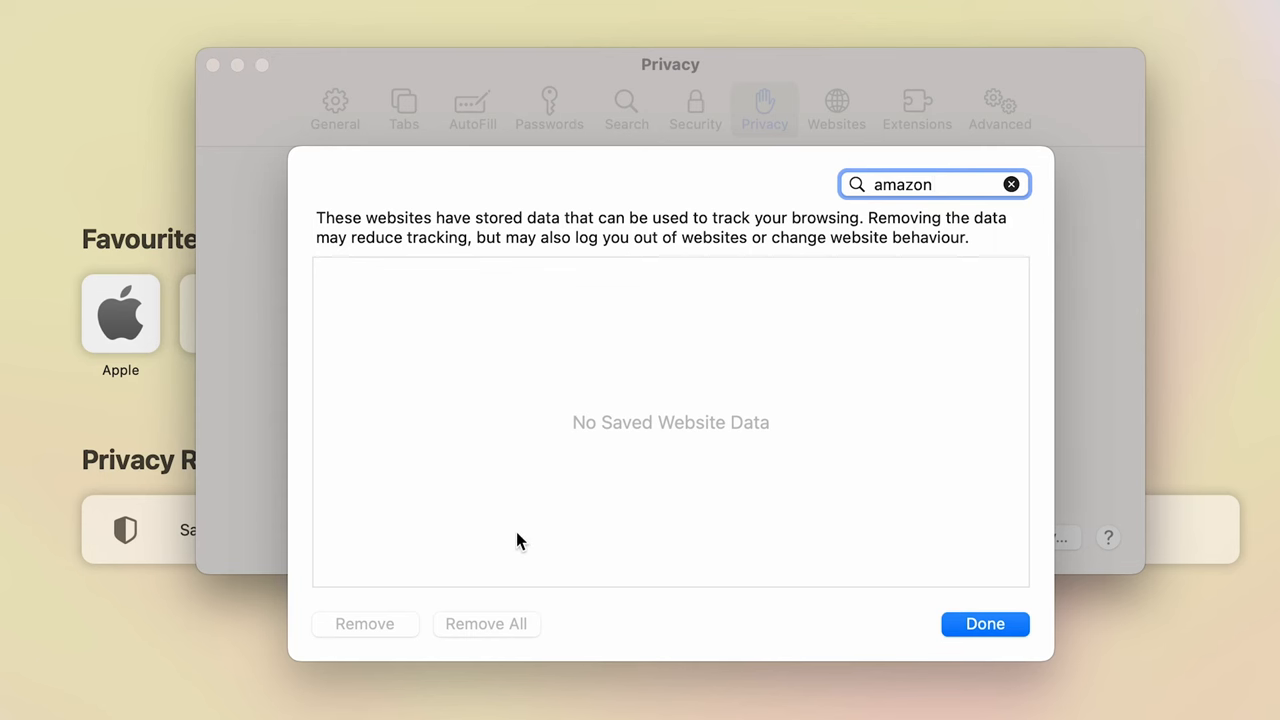
{"action": "mouse_move", "coordinate": [630, 352]}
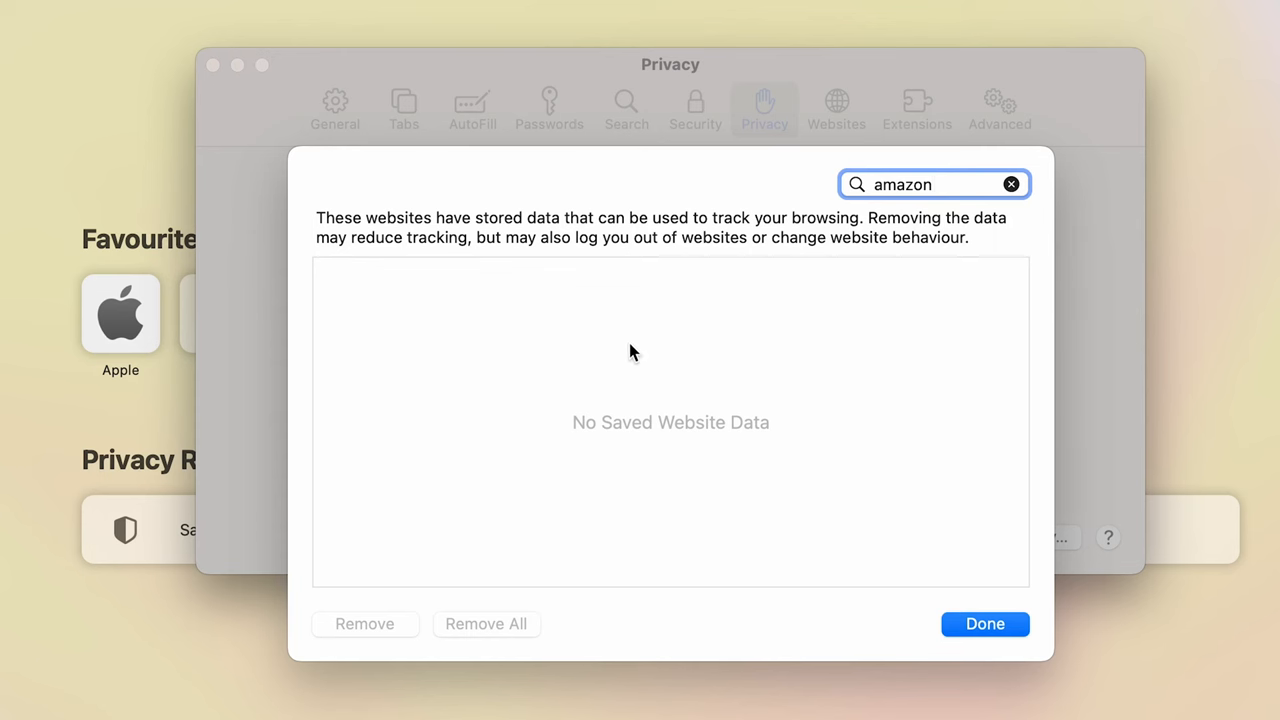
{"action": "left_click", "coordinate": [984, 624]}
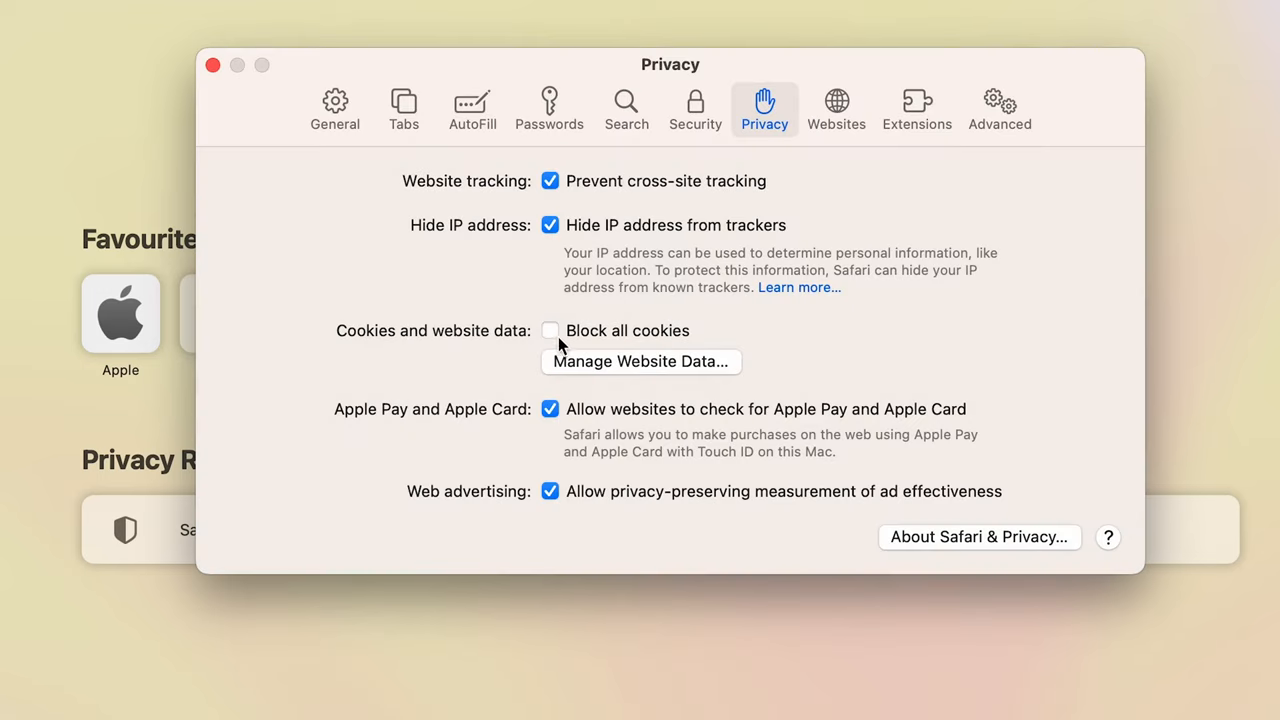
{"action": "mouse_move", "coordinate": [548, 340]}
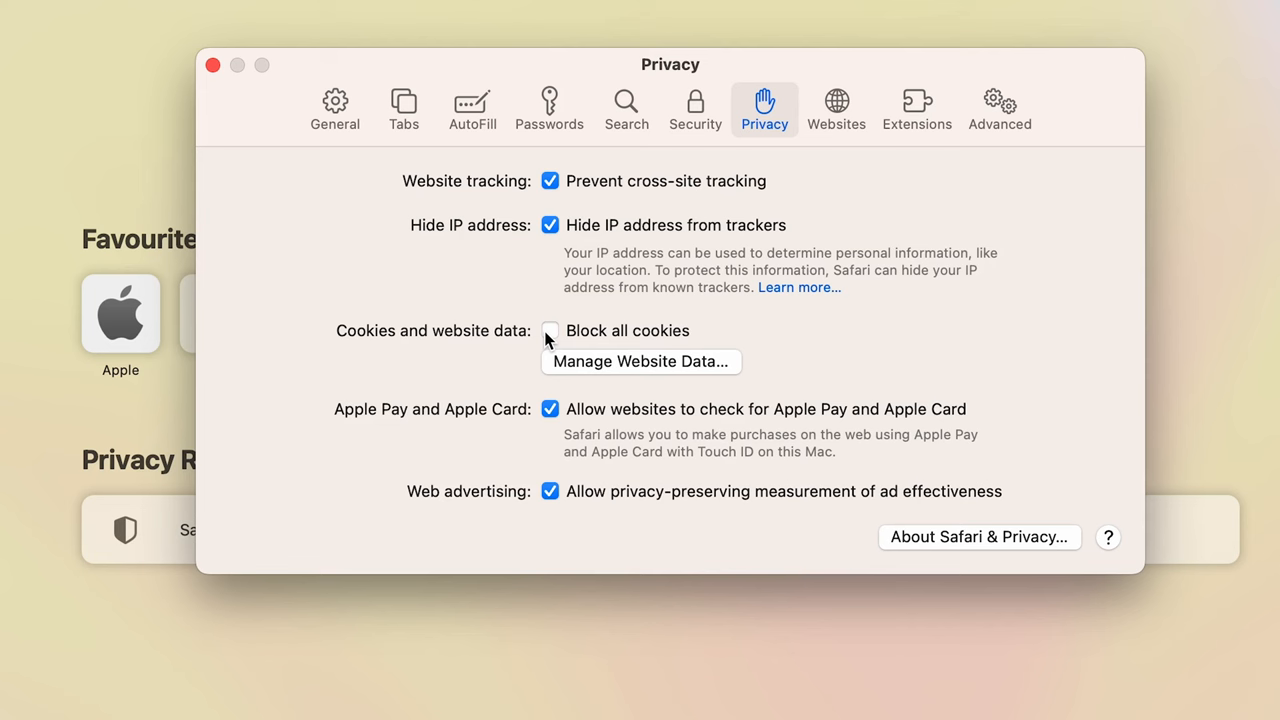
{"action": "mouse_move", "coordinate": [556, 340]}
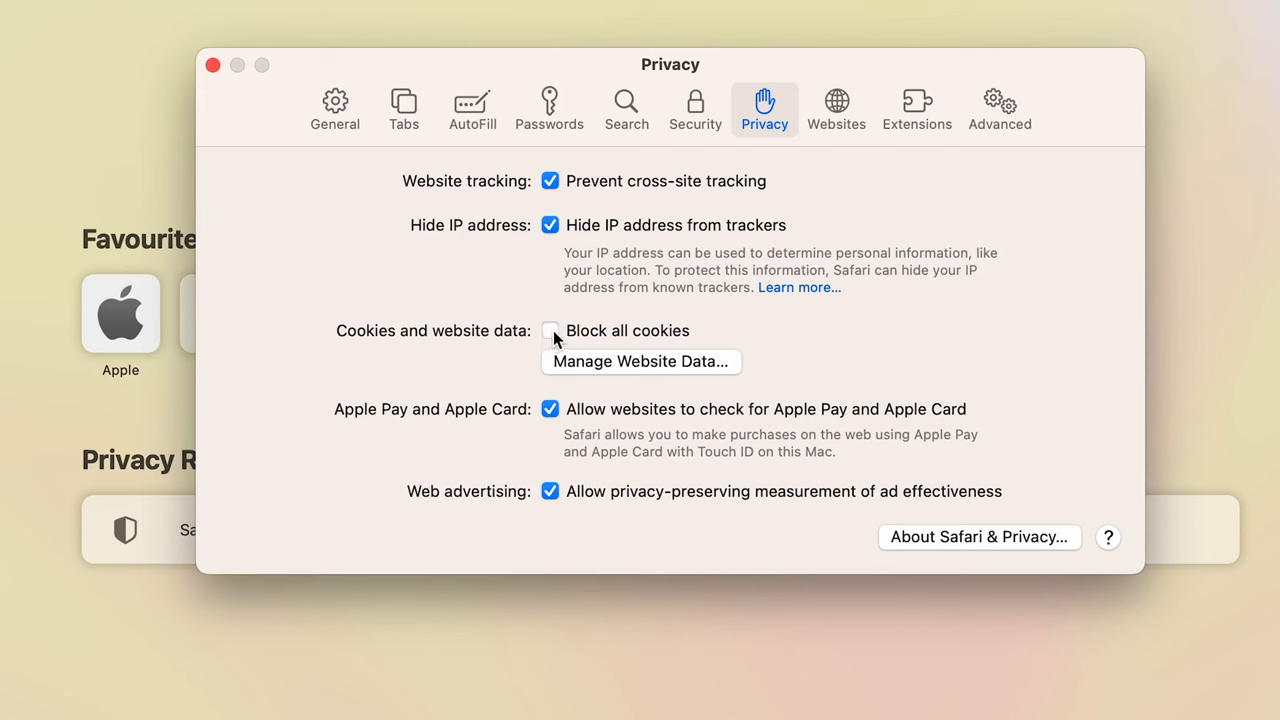
- Re-enable 'Block all cookies', confirm with Block All, and close Safari
{"action": "left_click", "coordinate": [550, 330]}
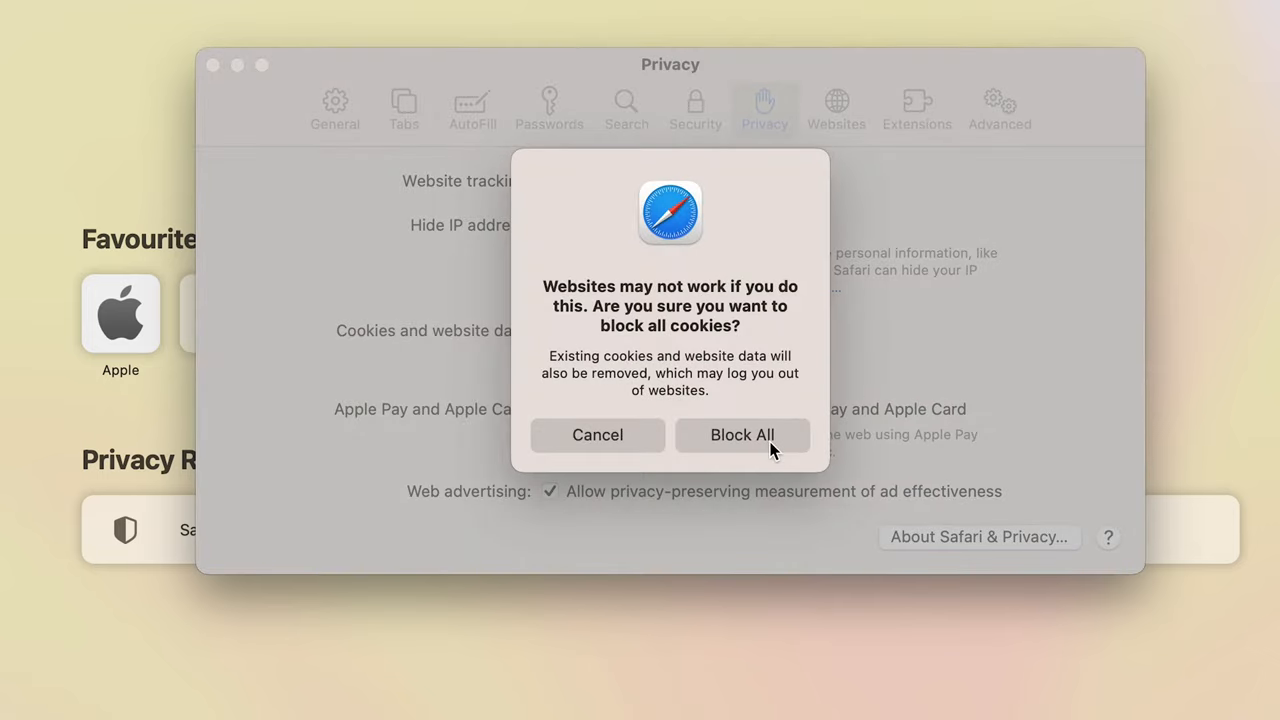
{"action": "left_click", "coordinate": [742, 434]}
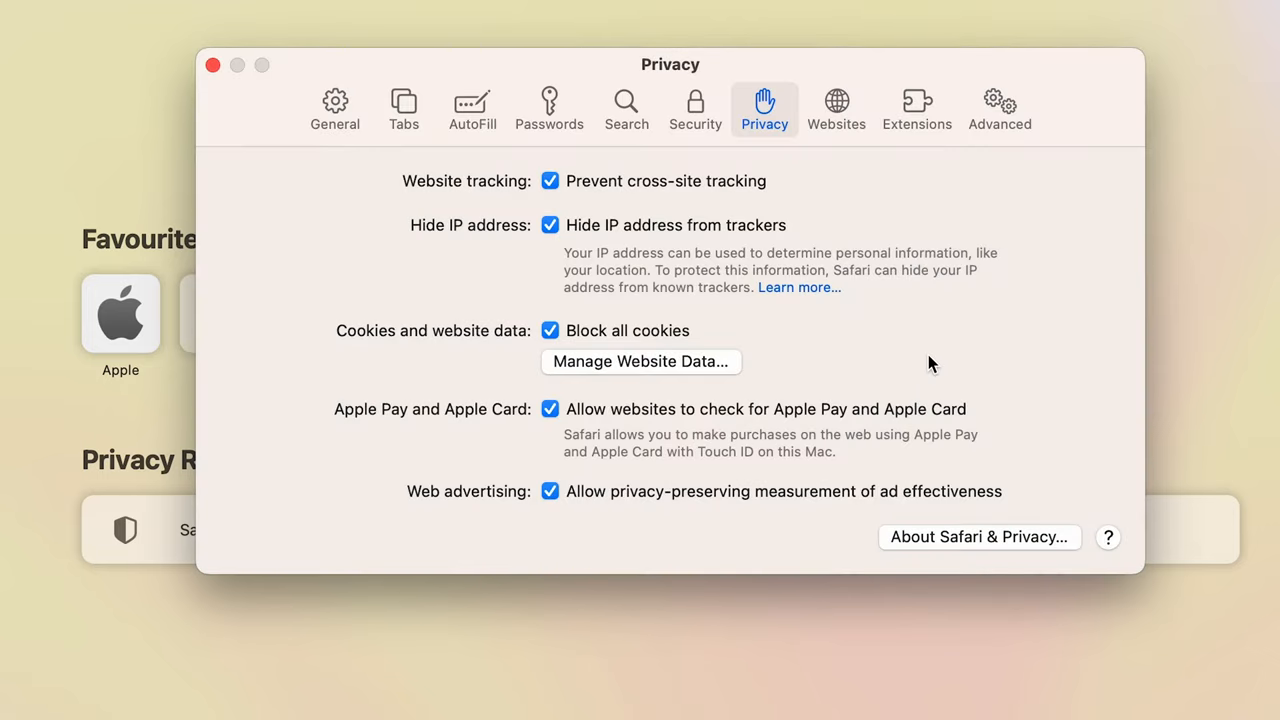
{"action": "mouse_move", "coordinate": [220, 160]}
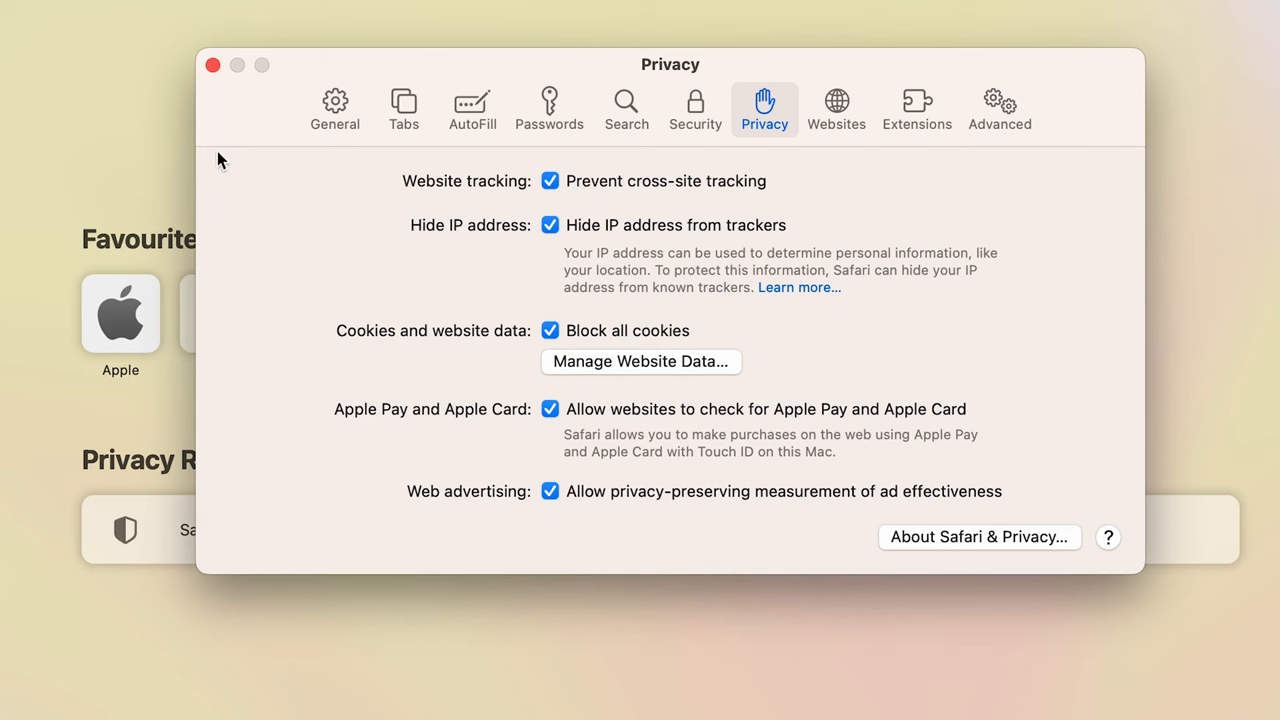
{"action": "left_click", "coordinate": [212, 64]}
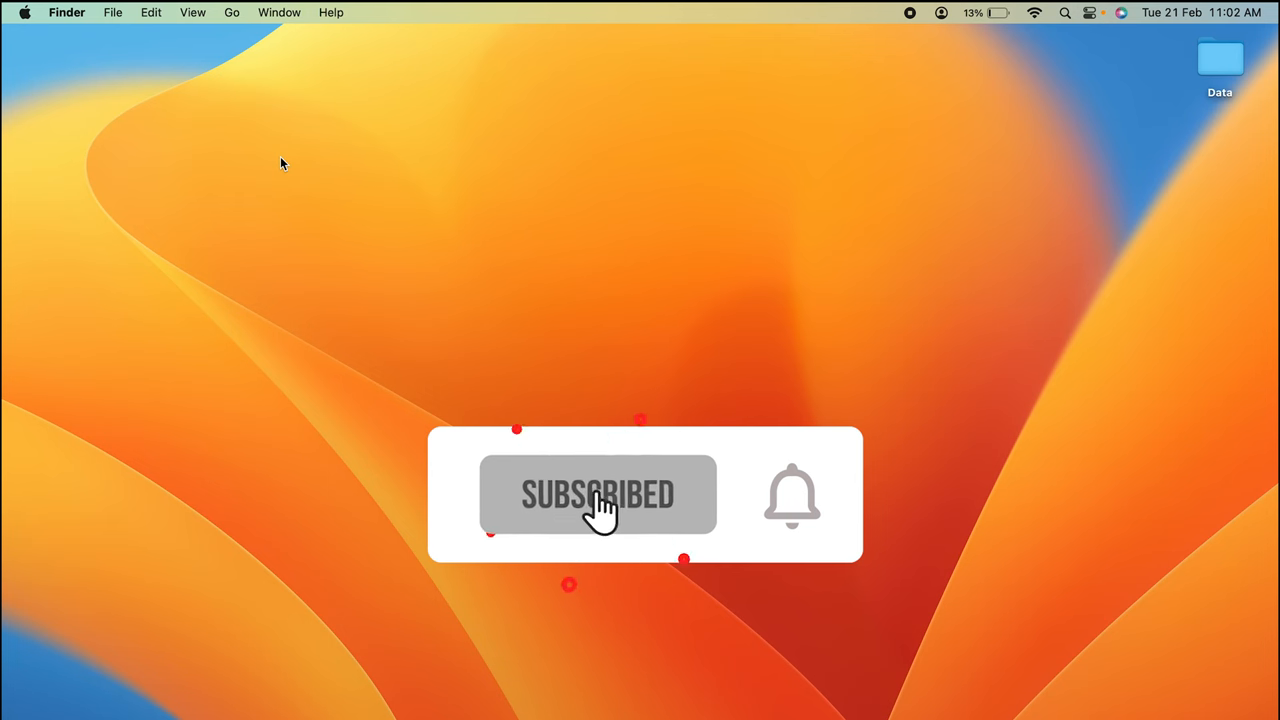
- Click on the empty Finder desktop, leaving no windows open
{"action": "left_click", "coordinate": [792, 496]}
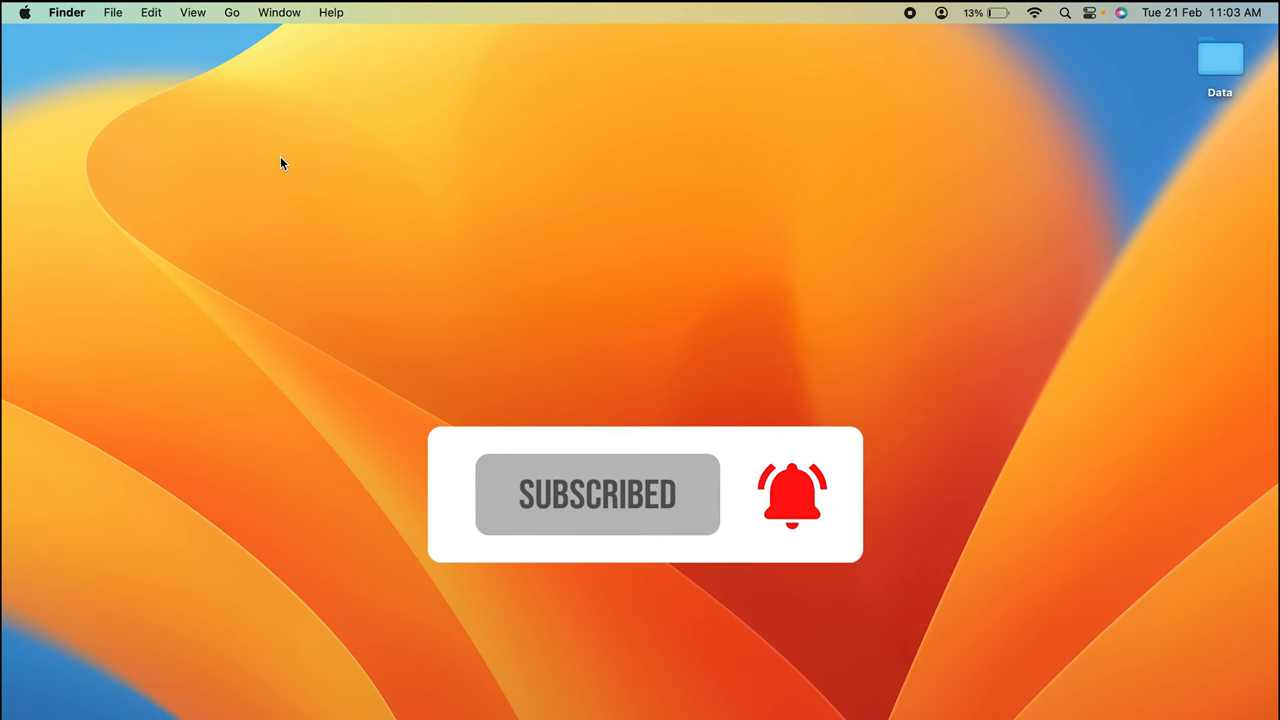